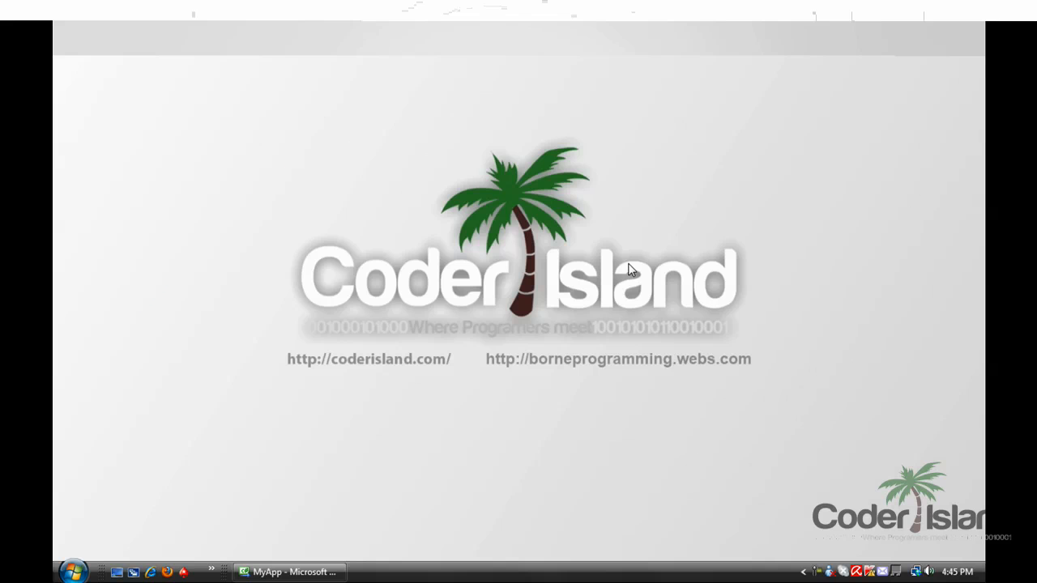
{"action": "mouse_move", "coordinate": [473, 334]}
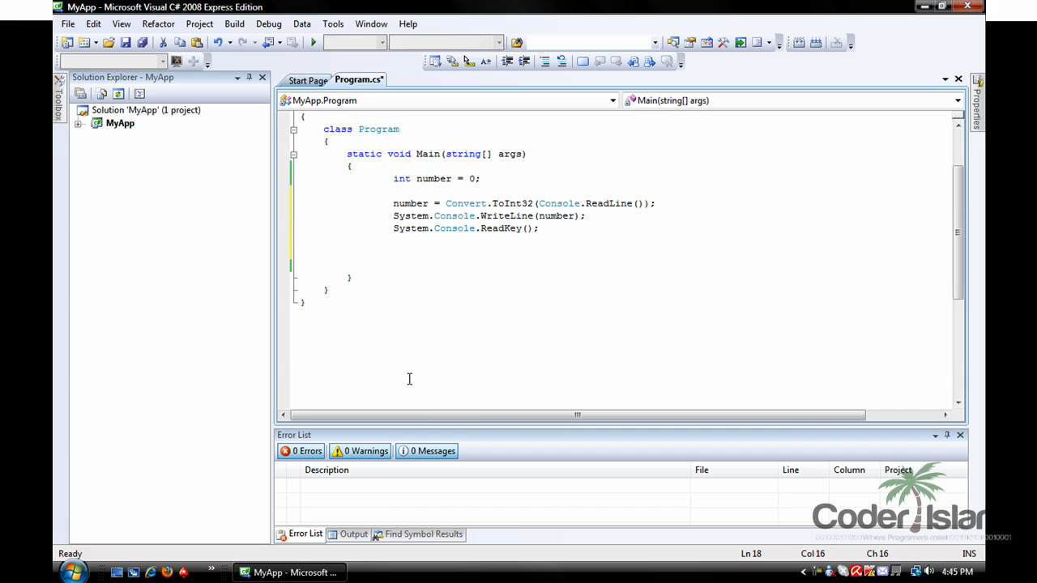
Step: Review the unhandled conversion code and save Program.cs
{"action": "left_click", "coordinate": [391, 179]}
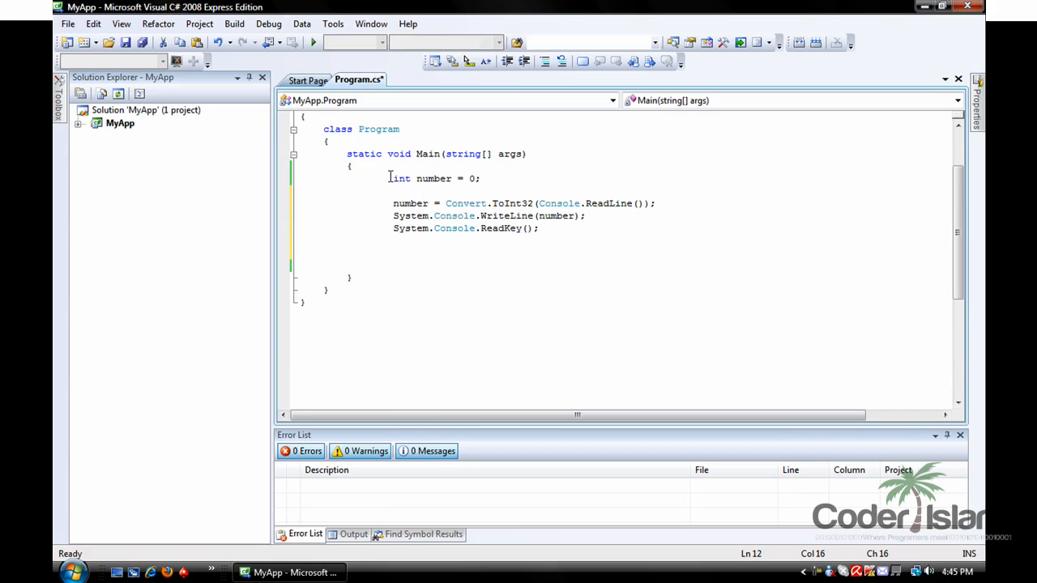
{"action": "left_click_drag", "start_coordinate": [389, 178], "coordinate": [479, 179]}
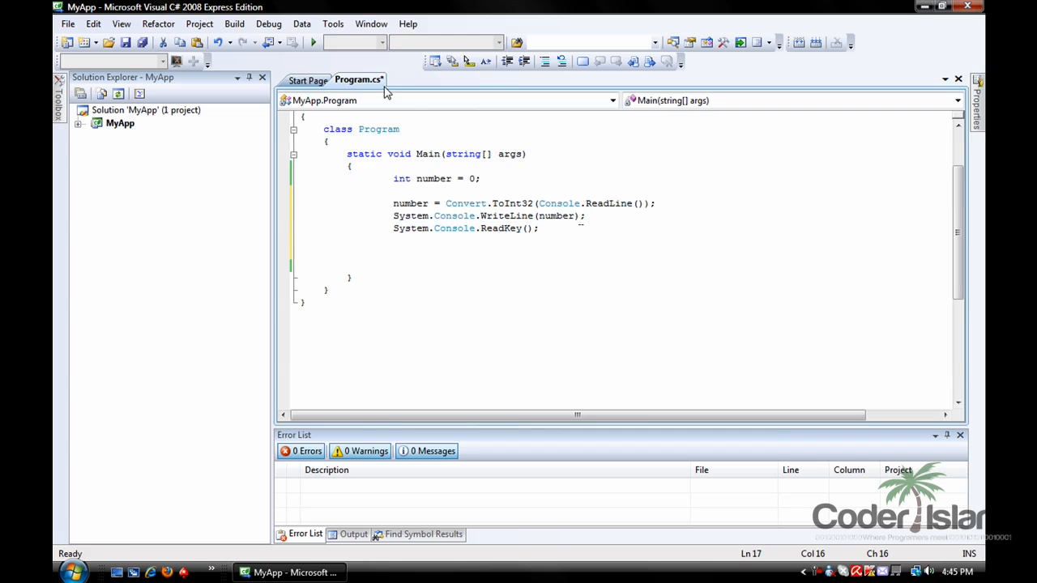
{"action": "left_click", "coordinate": [312, 42]}
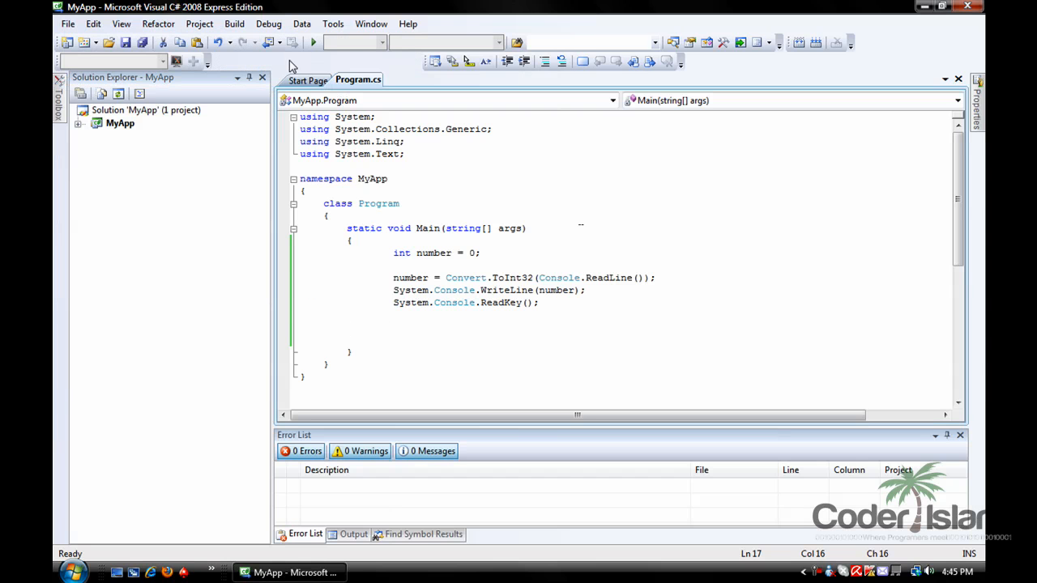
{"action": "left_click", "coordinate": [314, 42]}
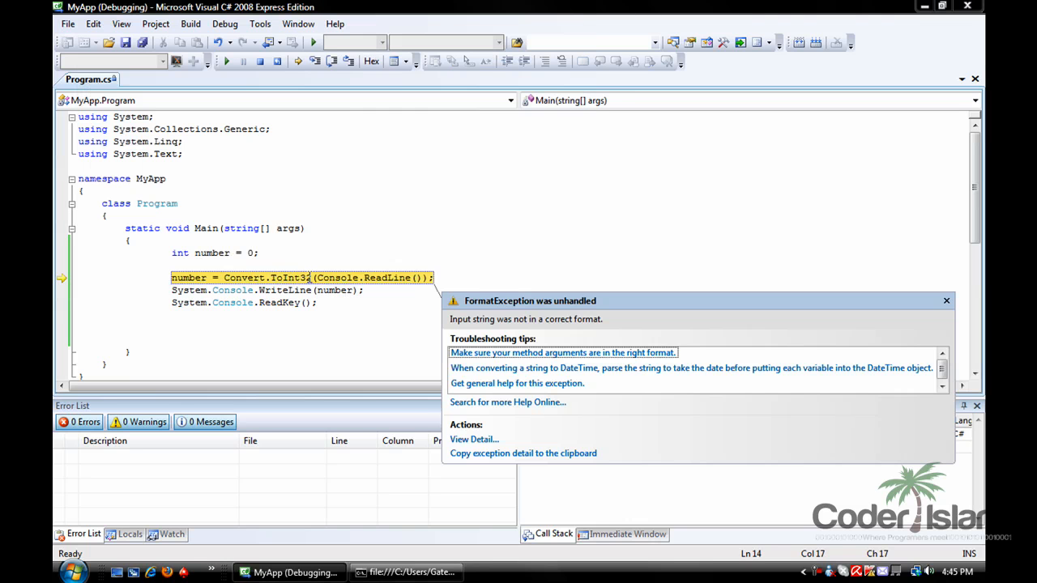
{"action": "left_click", "coordinate": [261, 62]}
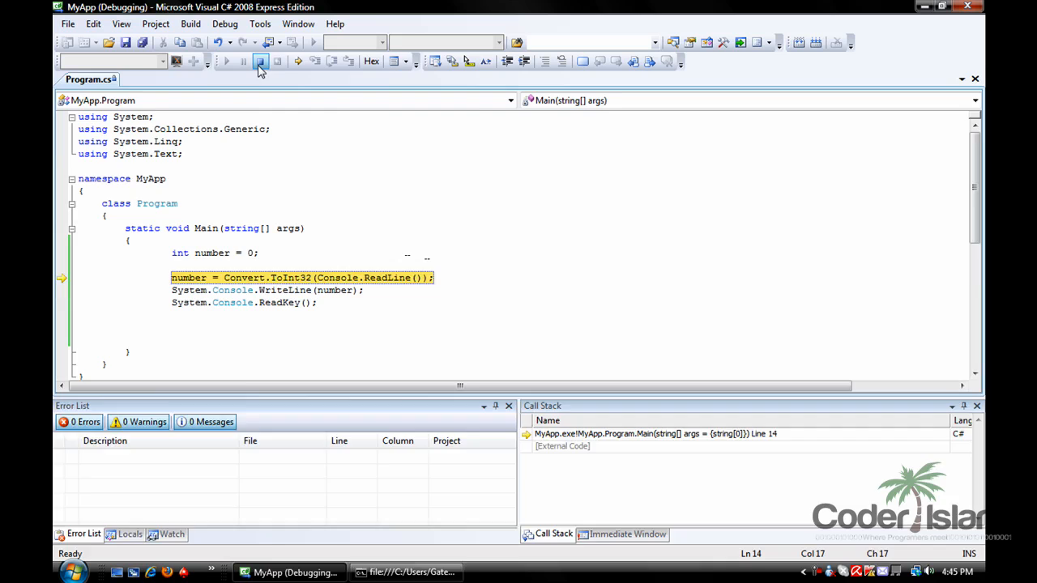
{"action": "left_click", "coordinate": [259, 61]}
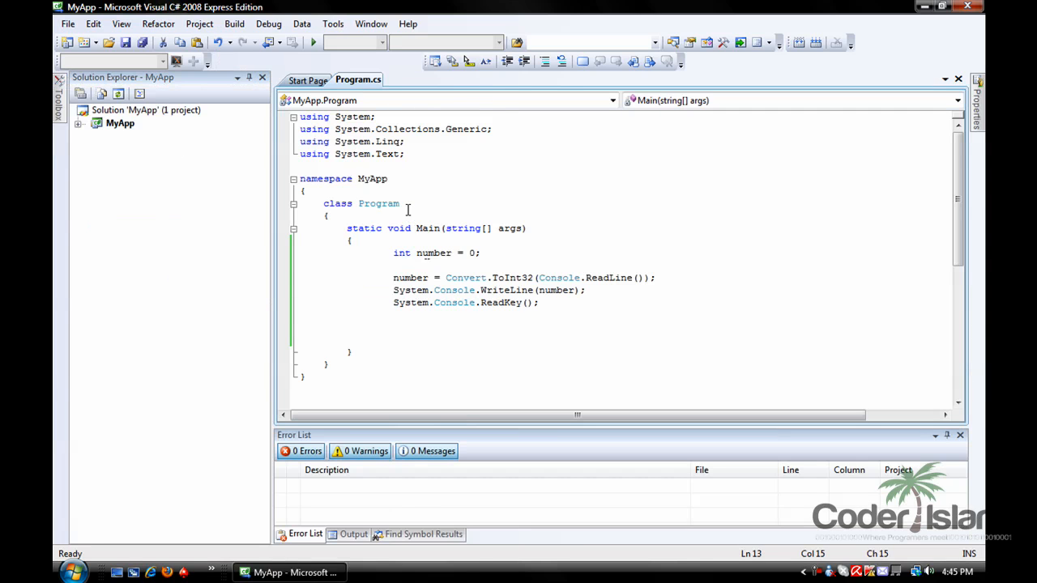
Step: Enclose the conversion, WriteLine and ReadKey lines in try { } with an empty catch { } below
{"action": "type", "text": "try{"}
{"action": "left_click", "coordinate": [622, 327]}
{"action": "type", "text": "}"}
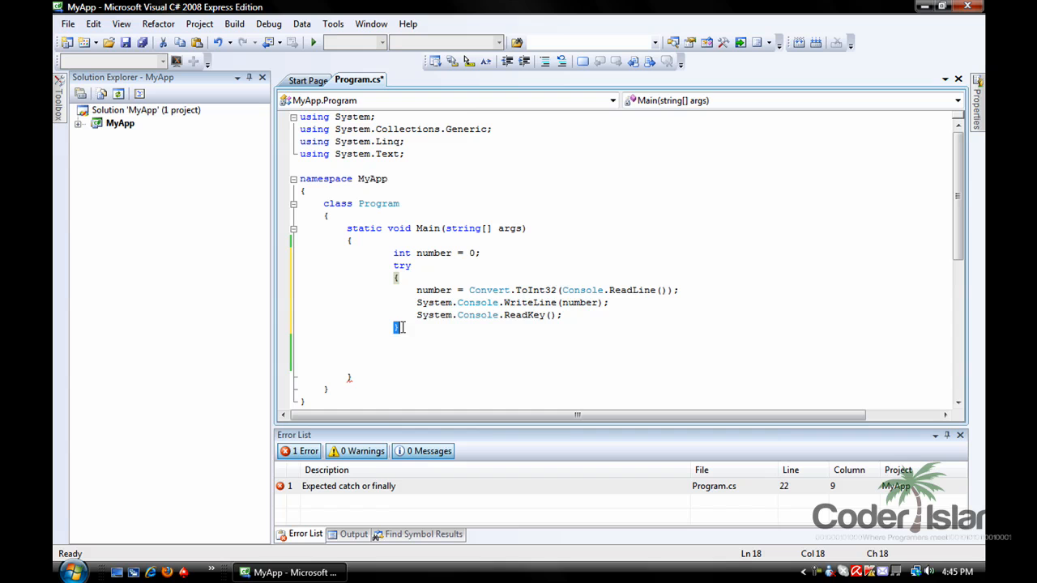
{"action": "type", "text": "catch"}
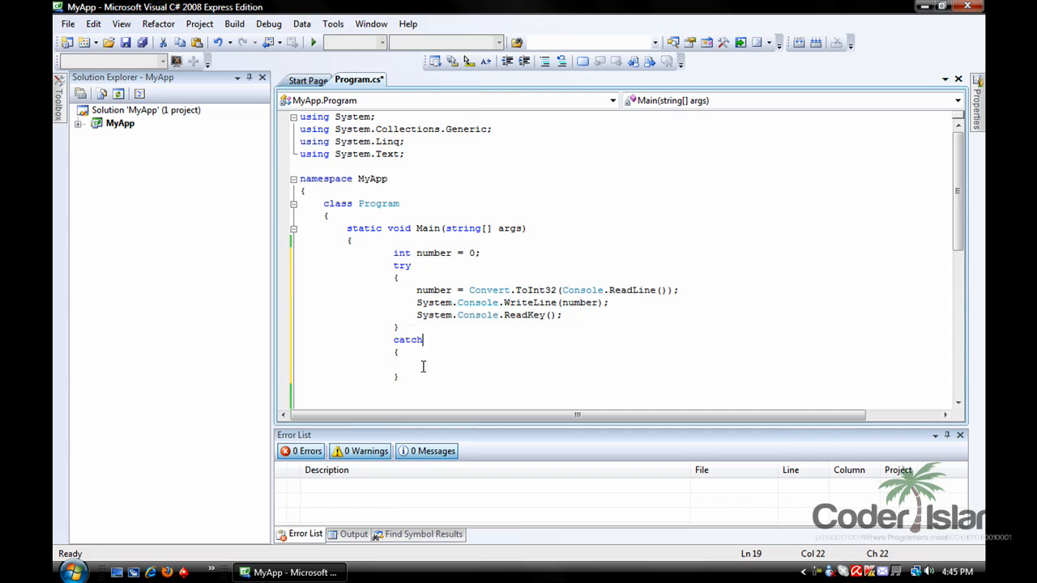
{"action": "mouse_move", "coordinate": [431, 353]}
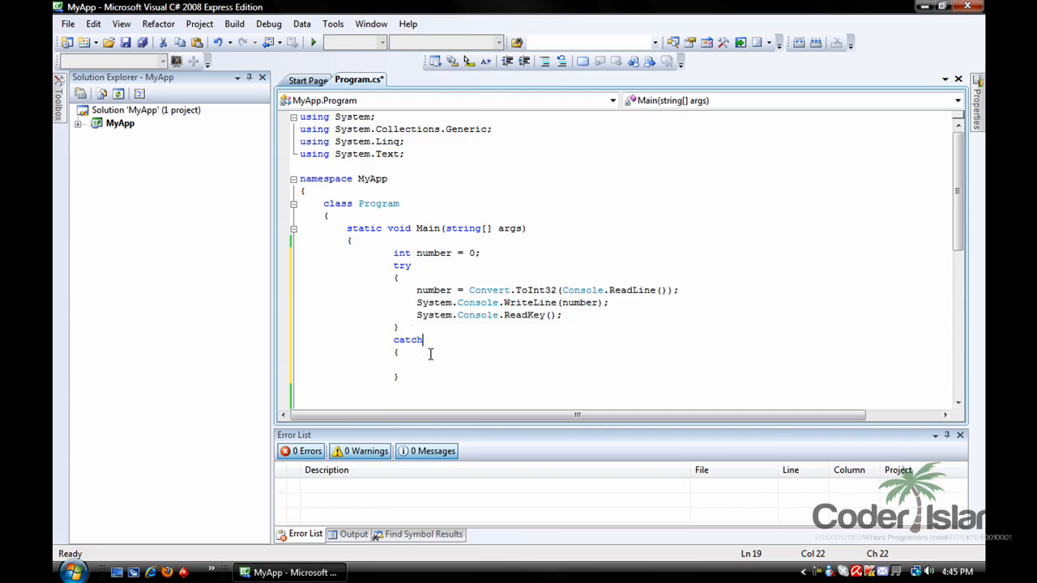
Step: Make the catch take (Exception ex) and write ex out with System.Console.WriteLine(ex);
{"action": "type", "text": "(Exception ex"}
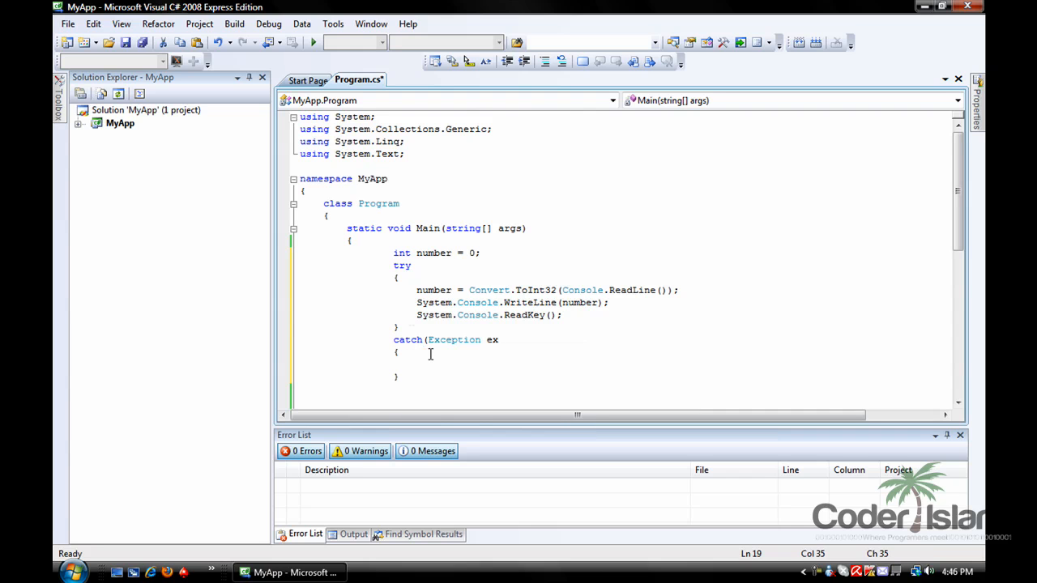
{"action": "double_click", "coordinate": [453, 340]}
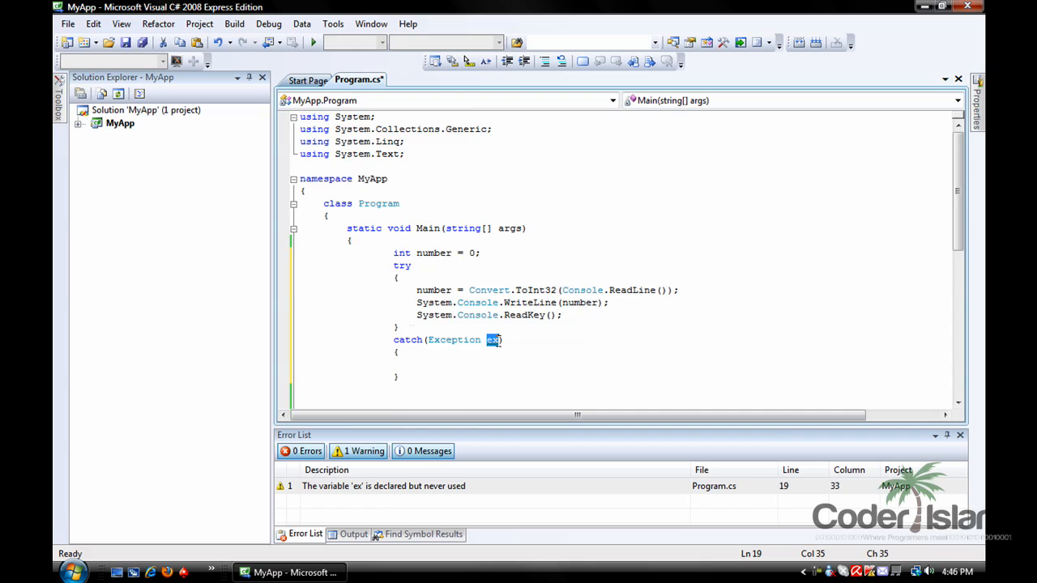
{"action": "left_click", "coordinate": [416, 363]}
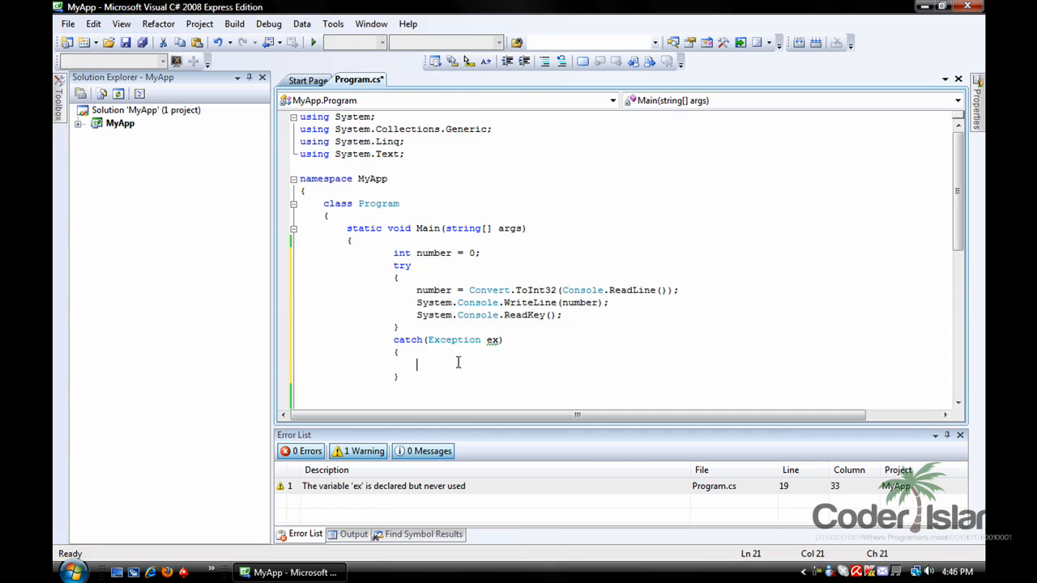
{"action": "type", "text": "System.Console"}
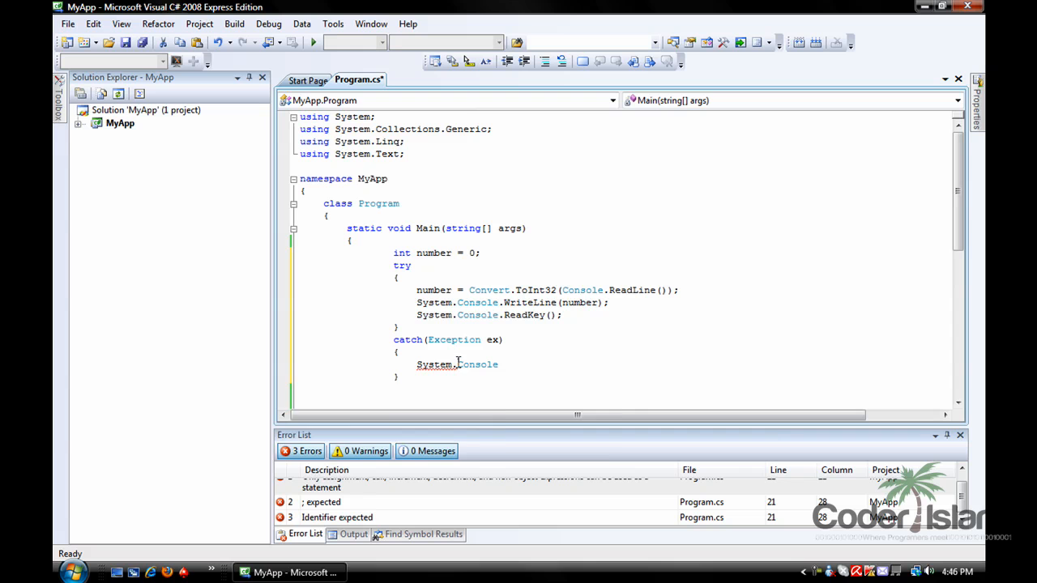
{"action": "type", "text": ".WriteLine("}
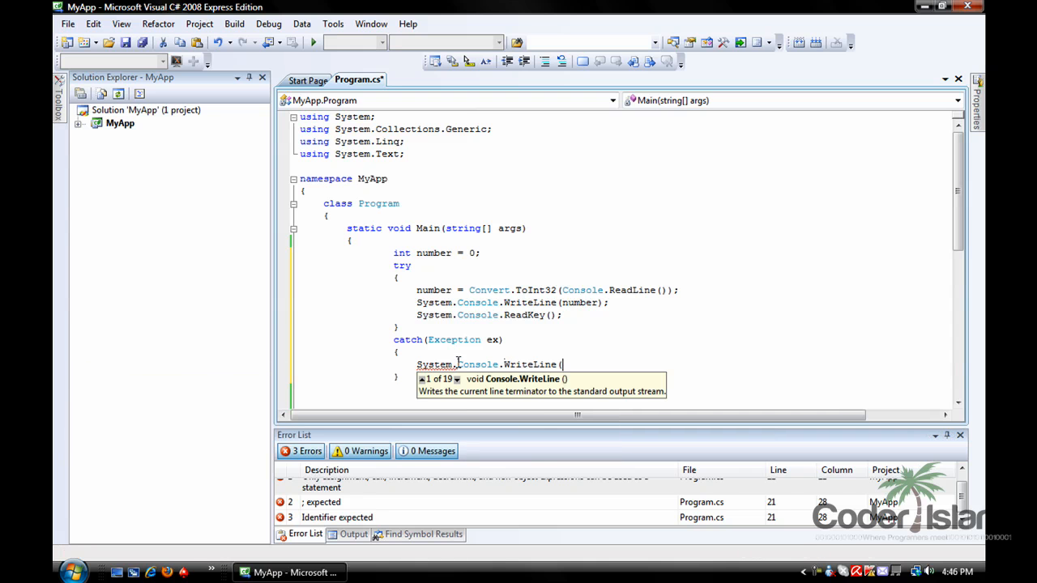
{"action": "type", "text": "ex);"}
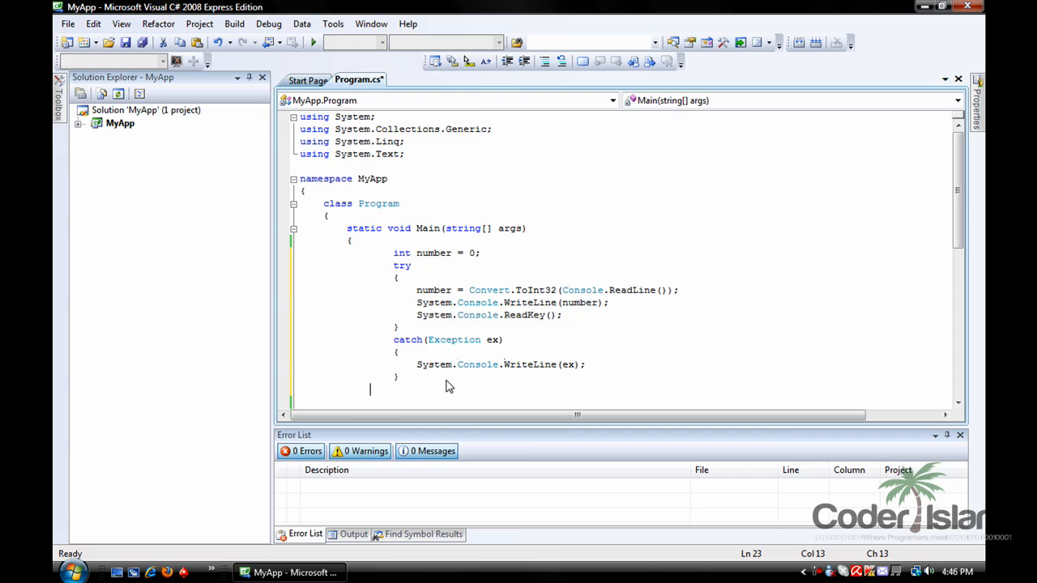
Step: Add System.Console.ReadKey(); after the try/catch block
{"action": "type", "text": "System."}
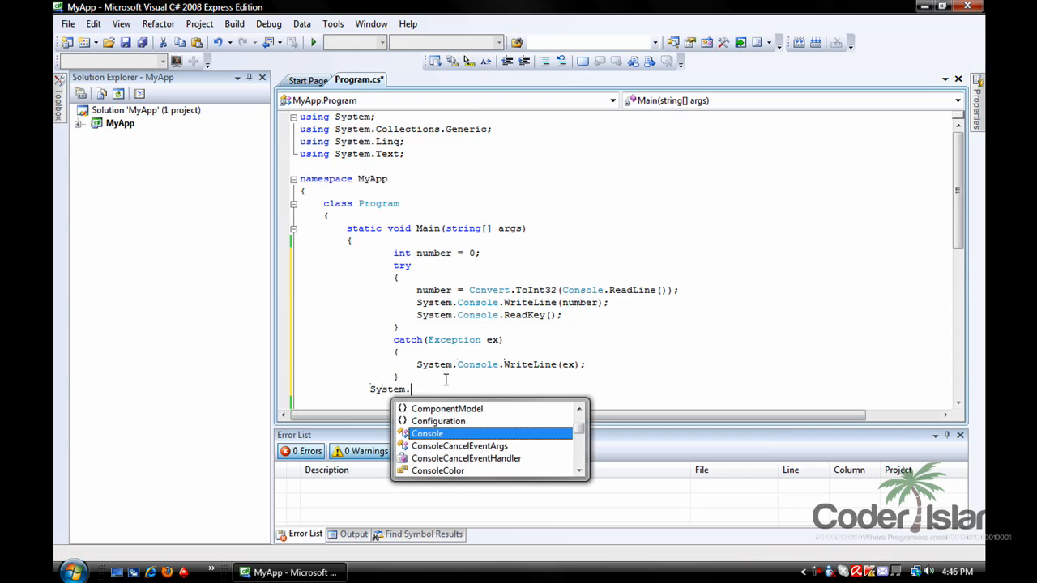
{"action": "type", "text": "Console."}
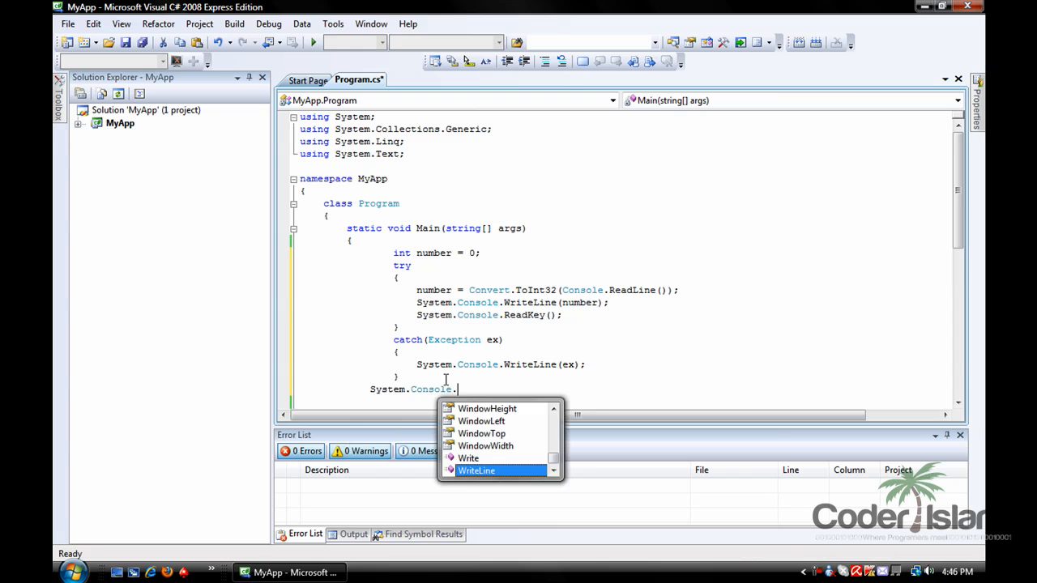
{"action": "type", "text": "ReadKey();"}
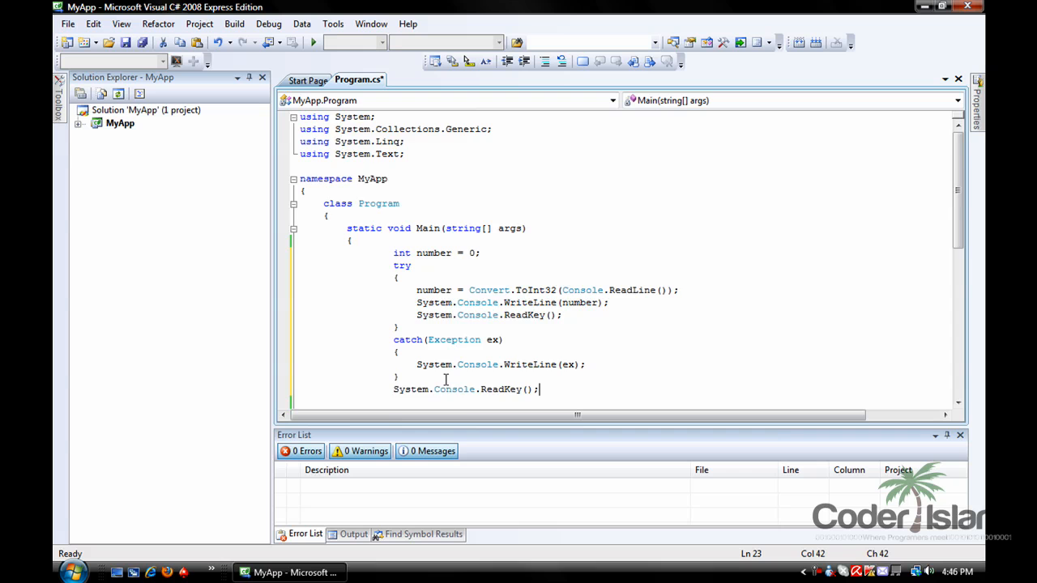
{"action": "scroll", "scroll_direction": "down", "scroll_amount": 3}
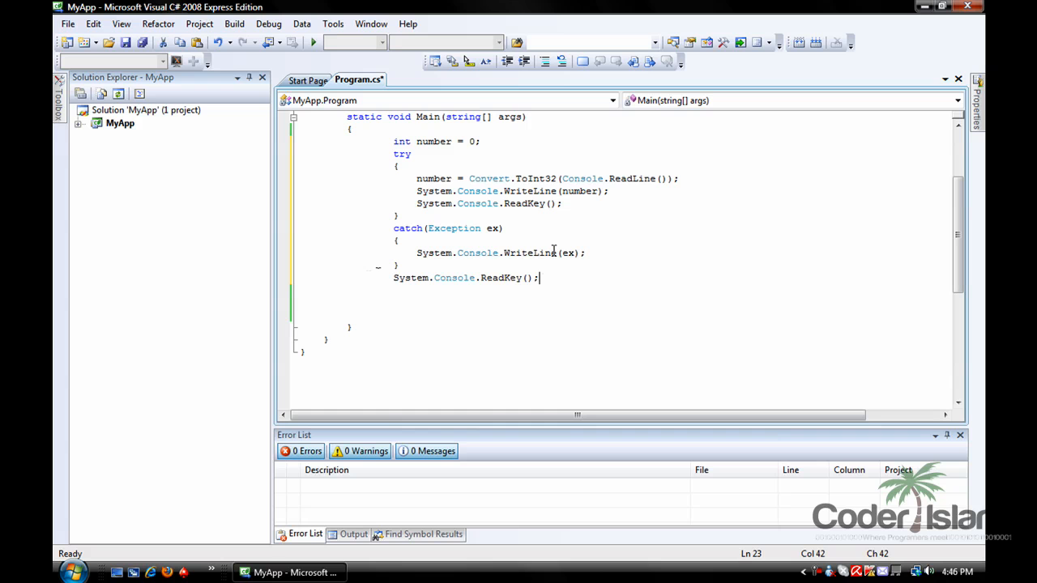
Step: Run MyApp so bad input prints the caught FormatException instead of crashing
{"action": "left_click", "coordinate": [313, 42]}
{"action": "type", "text": "w"}
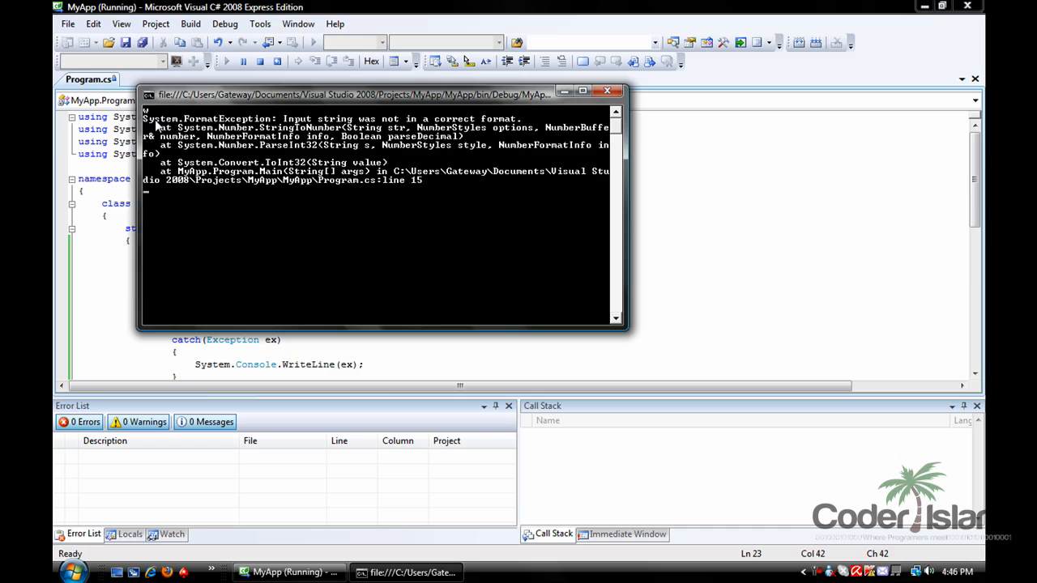
{"action": "mouse_move", "coordinate": [273, 170]}
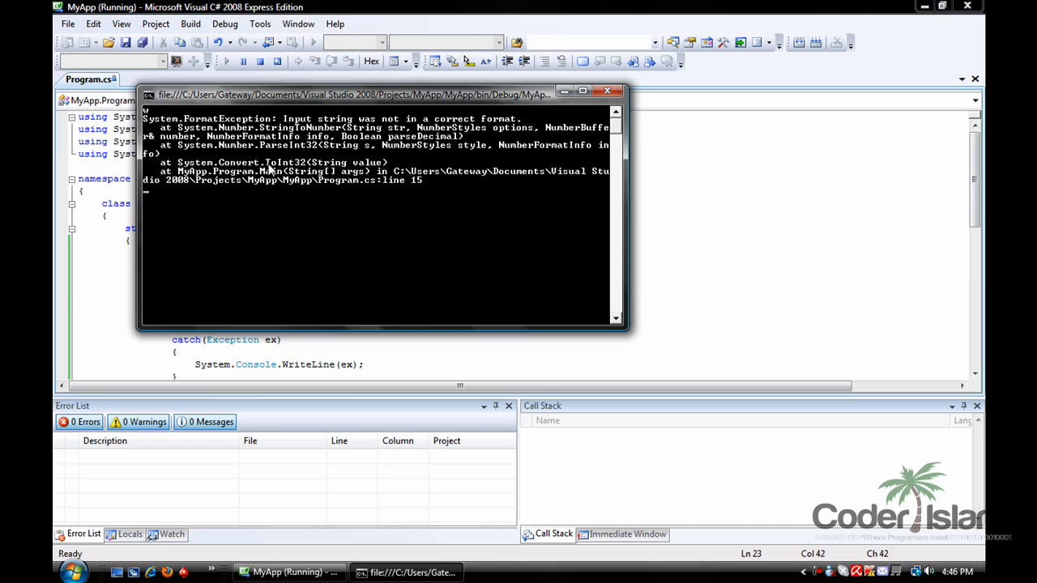
{"action": "mouse_move", "coordinate": [600, 107]}
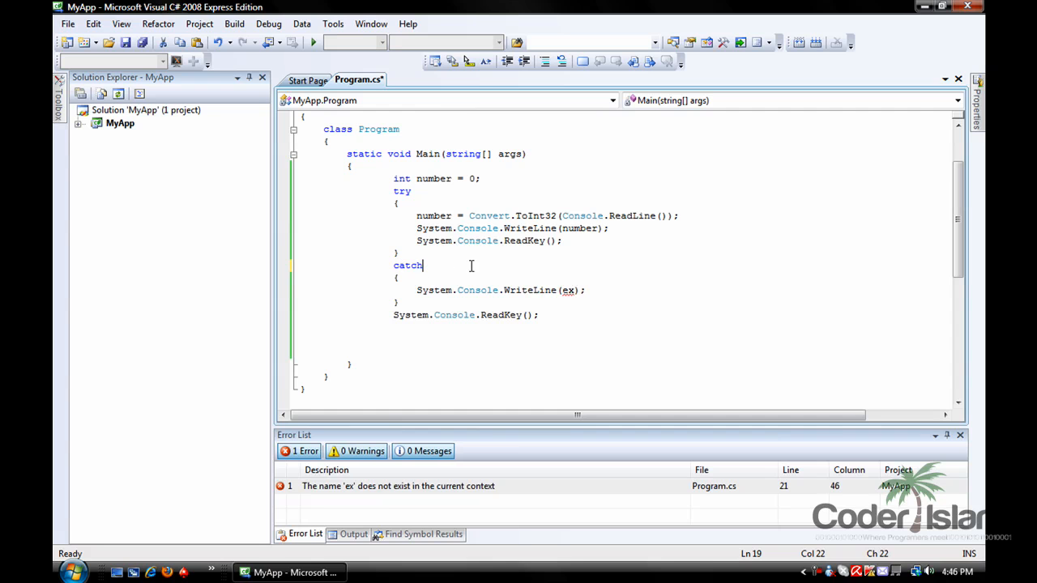
Step: Replace ex in WriteLine with "Only whole numbers!" and rerun to check the message
{"action": "double_click", "coordinate": [567, 290]}
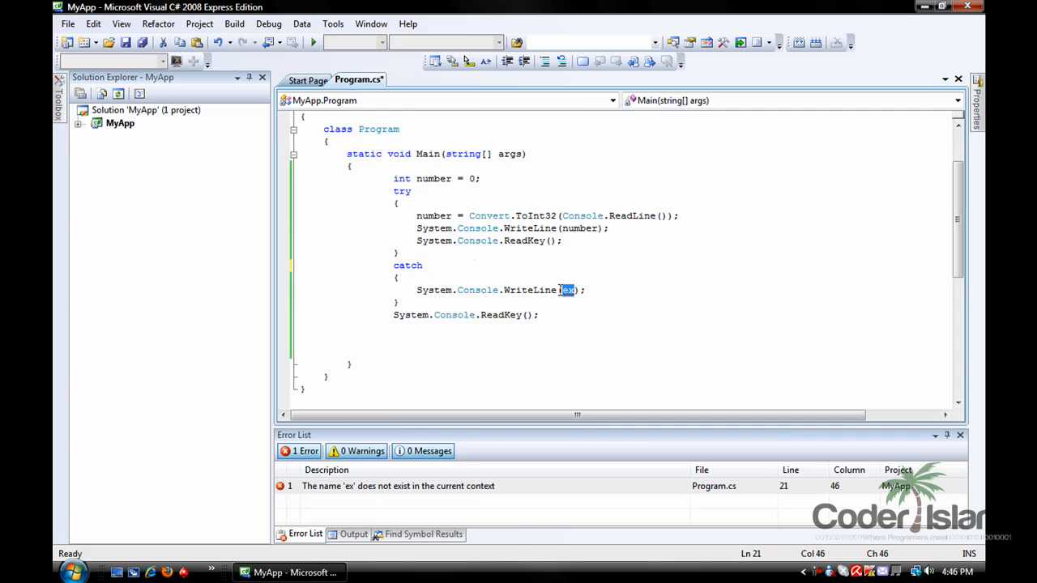
{"action": "type", "text": "\"On1\""}
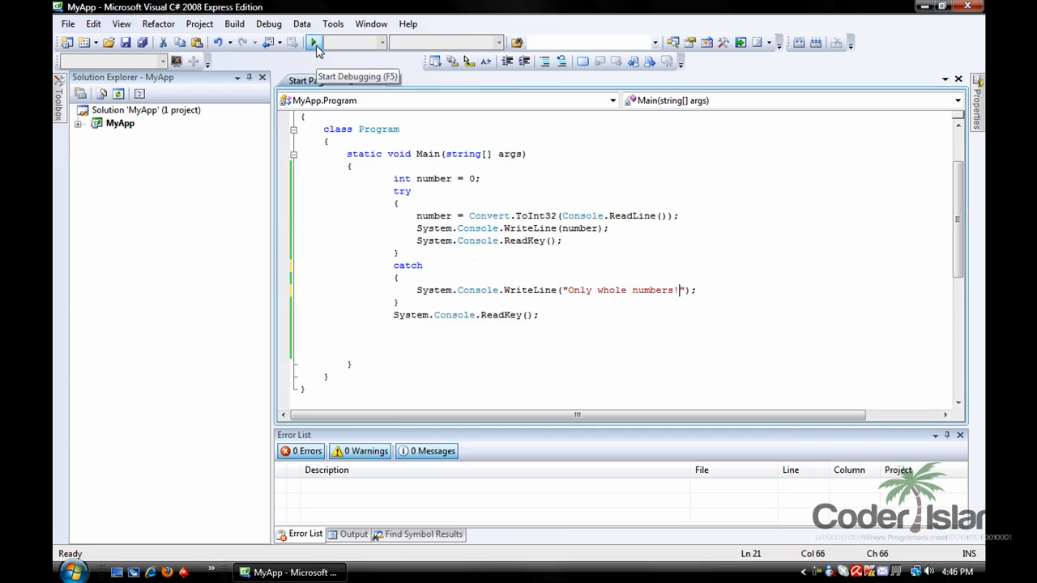
{"action": "left_click", "coordinate": [314, 42]}
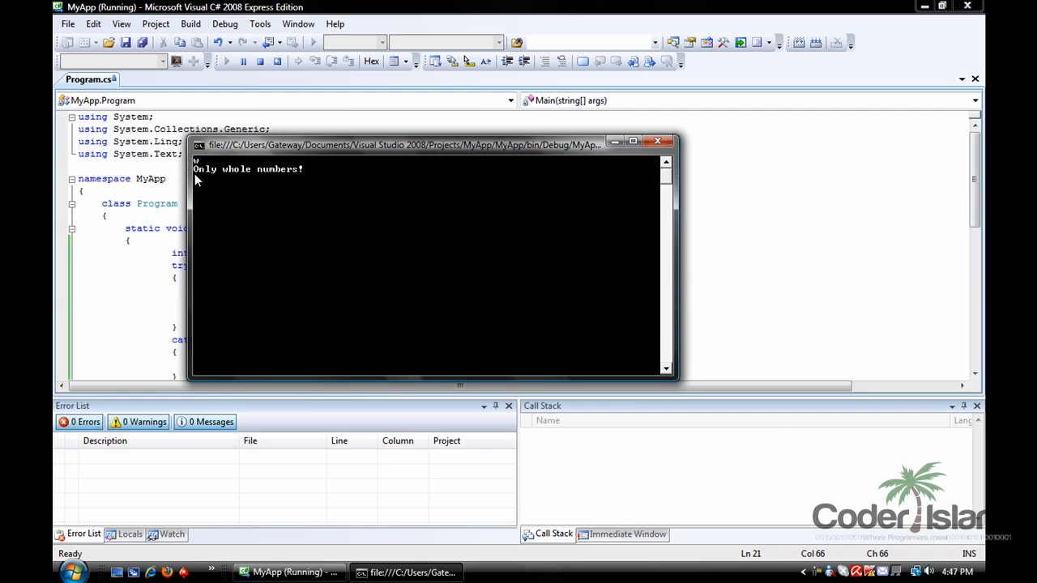
{"action": "mouse_move", "coordinate": [515, 170]}
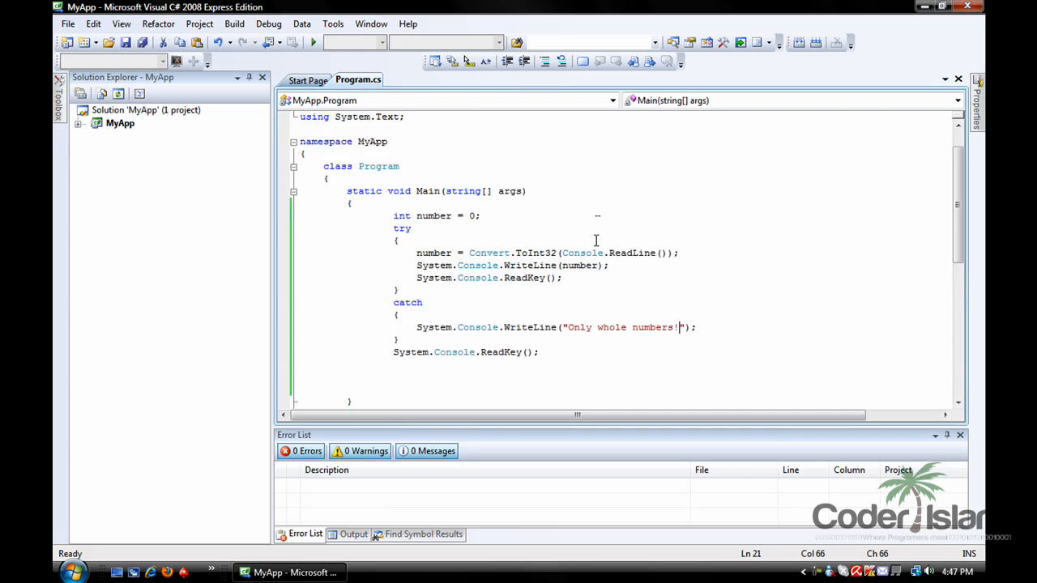
{"action": "scroll", "scroll_direction": "down", "scroll_amount": 3}
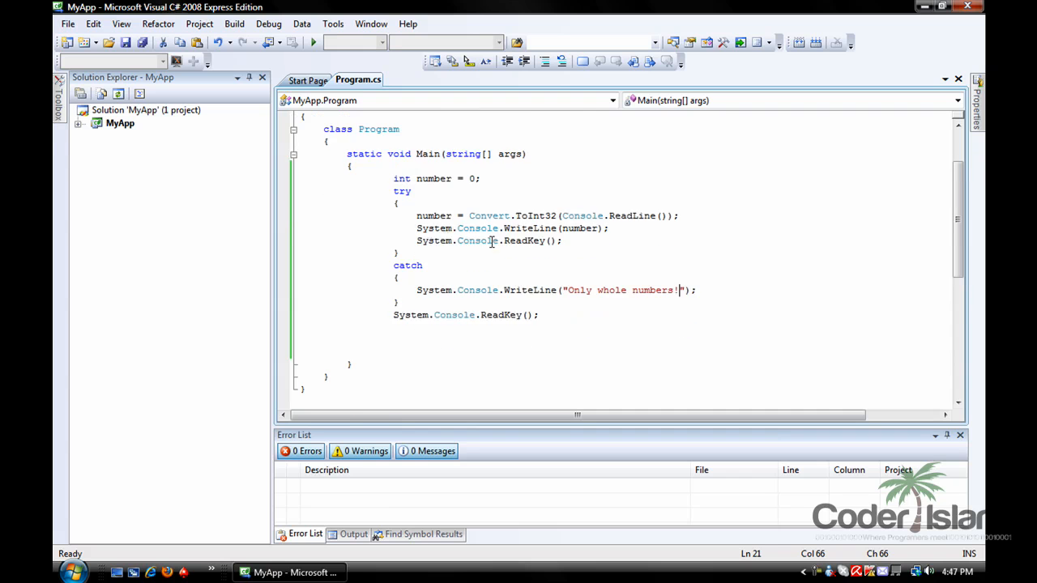